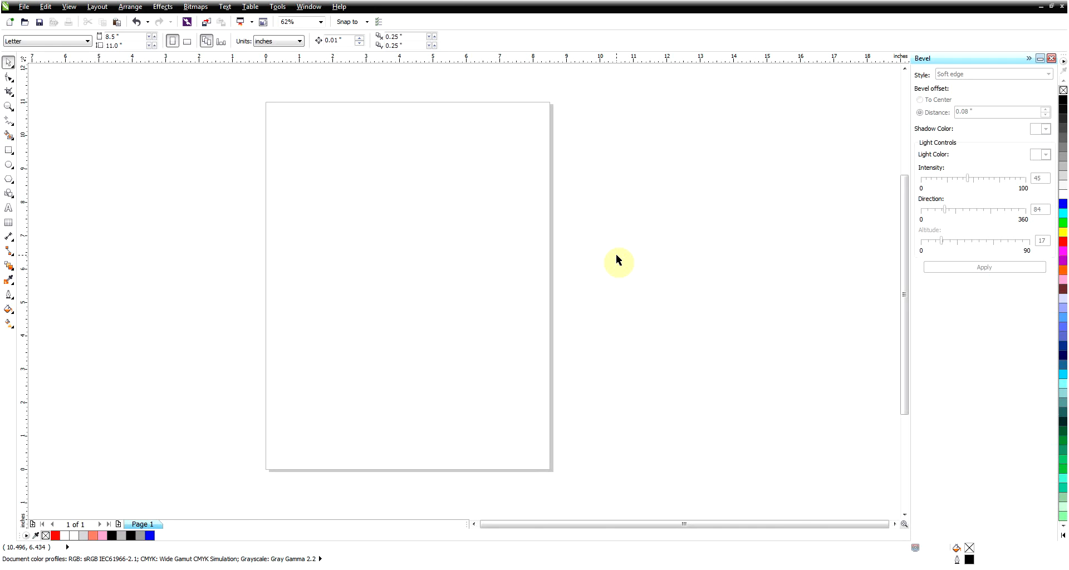
pyautogui.moveTo(603, 259)
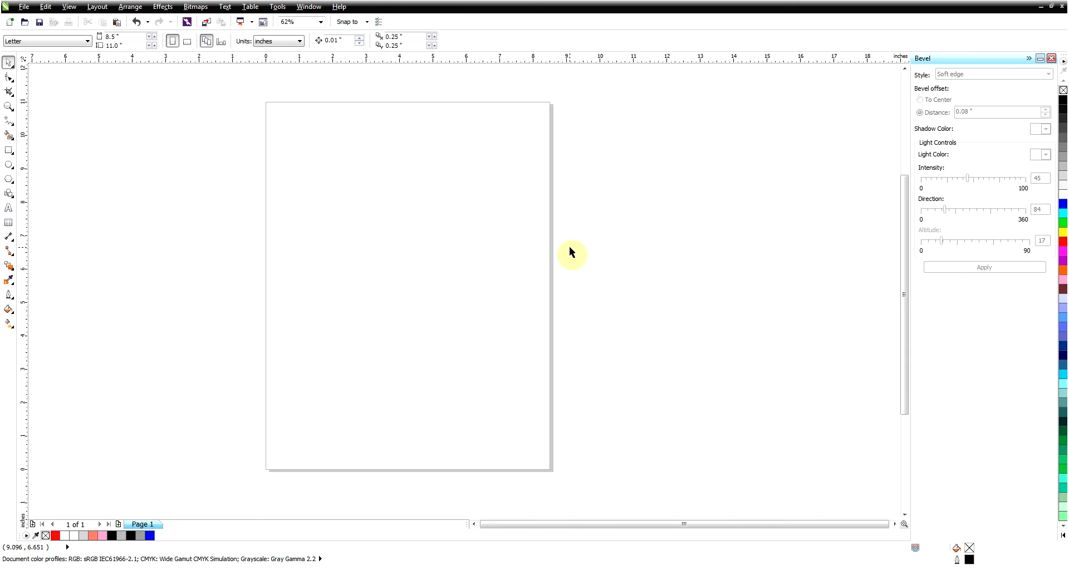
pyautogui.moveTo(569, 247)
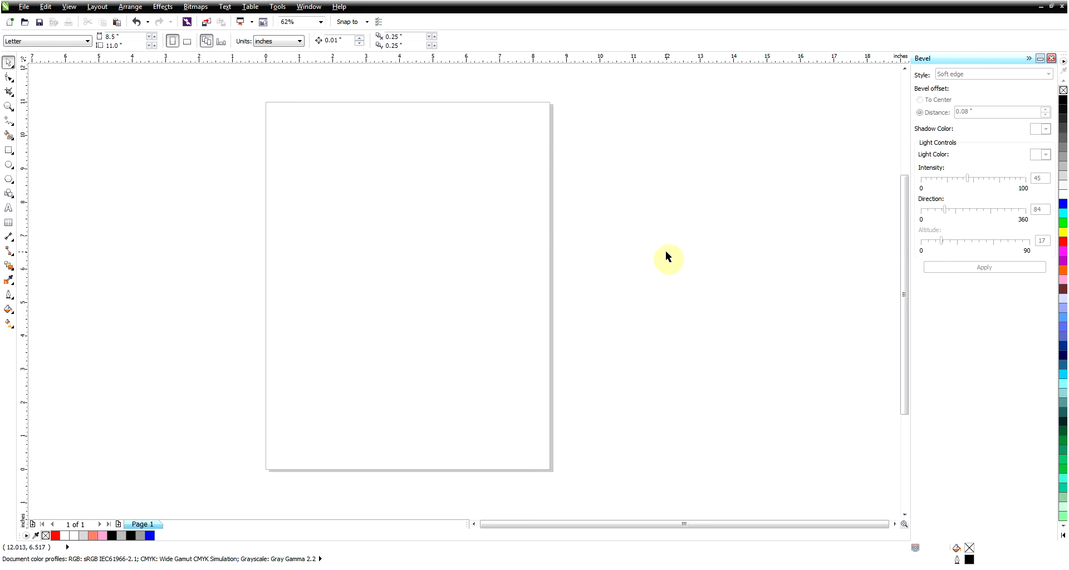
pyautogui.moveTo(599, 231)
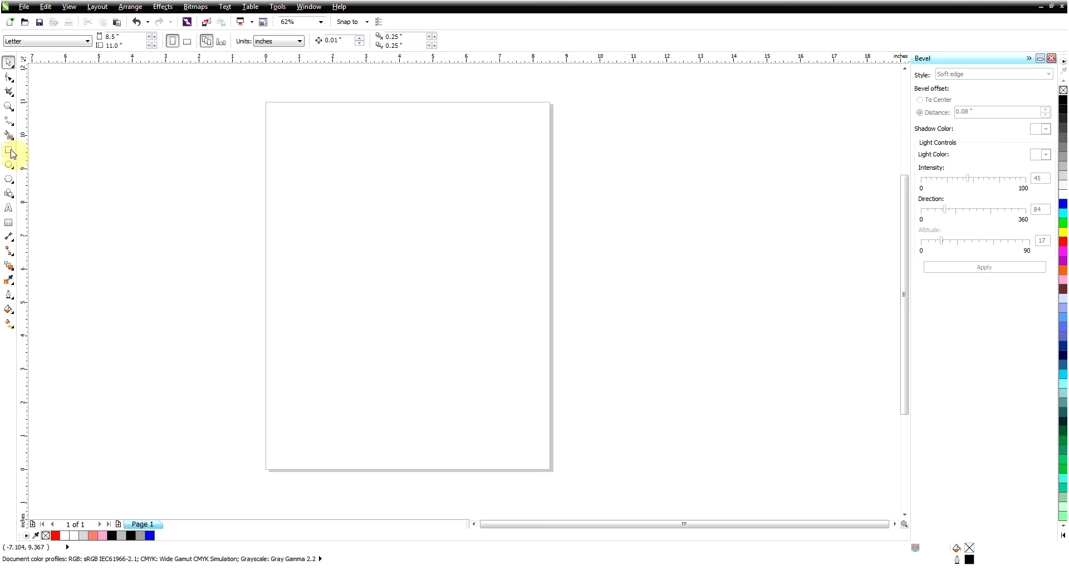
# Draw a large backing rectangle with a smaller red-filled rectangle inside it
pyautogui.click(9, 154)
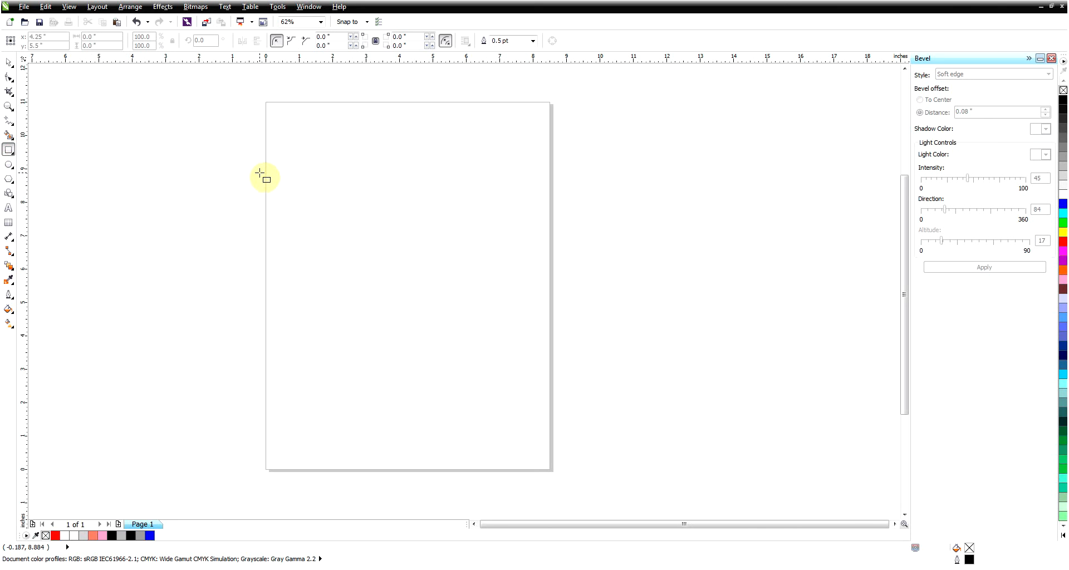
pyautogui.moveTo(261, 177); pyautogui.dragTo(593, 374)
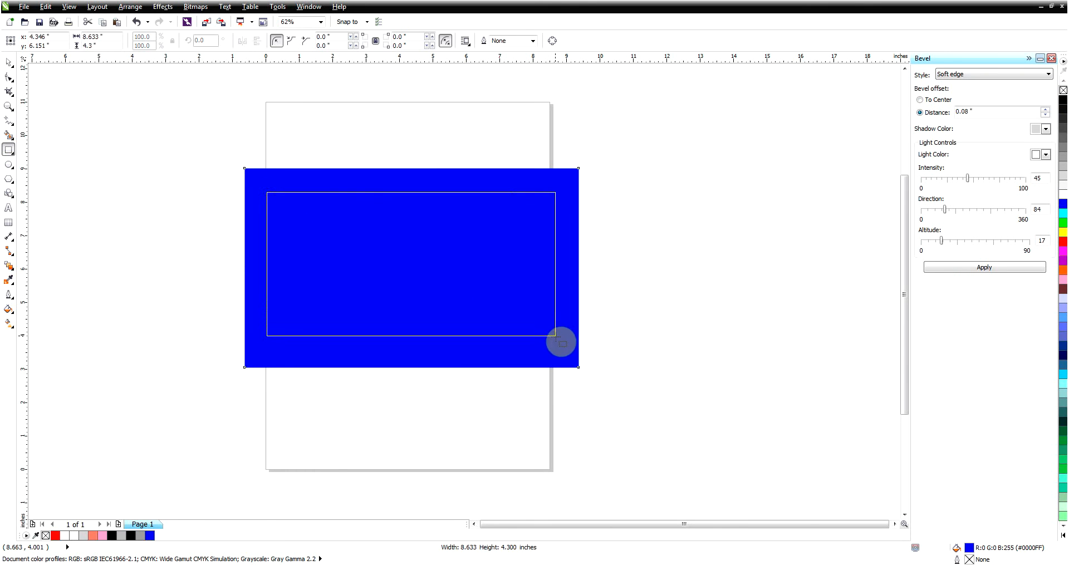
pyautogui.moveTo(556, 341); pyautogui.dragTo(559, 349)
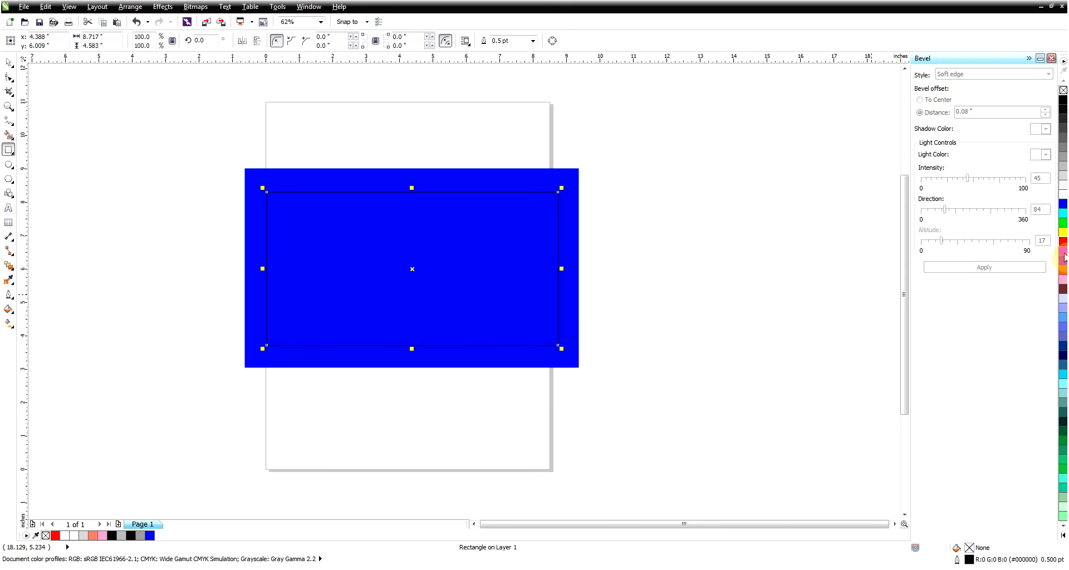
pyautogui.click(56, 536)
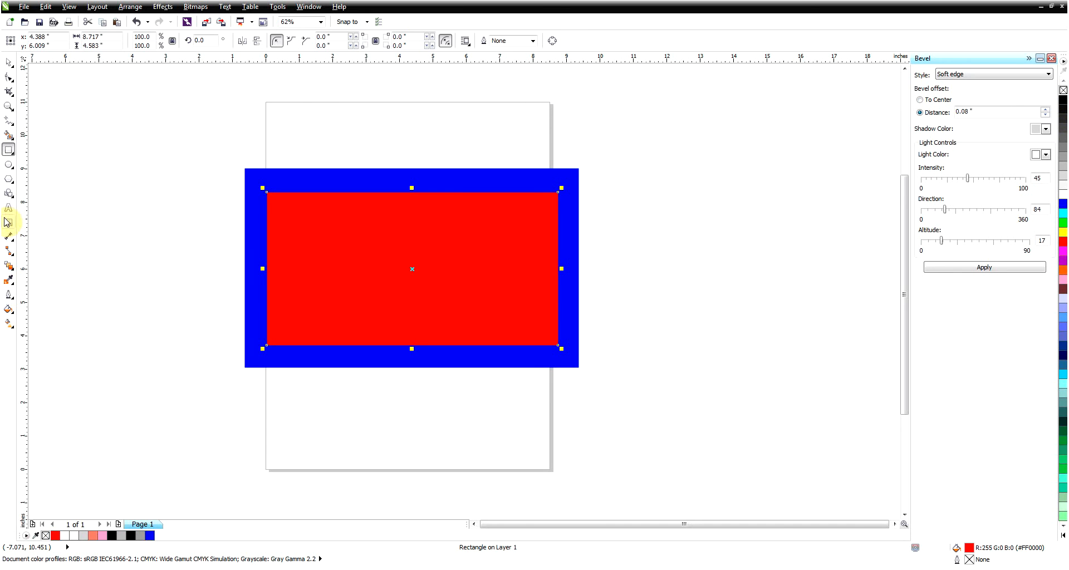
# Place the word 'TEXT' on the page over the red rectangle
pyautogui.click(9, 209)
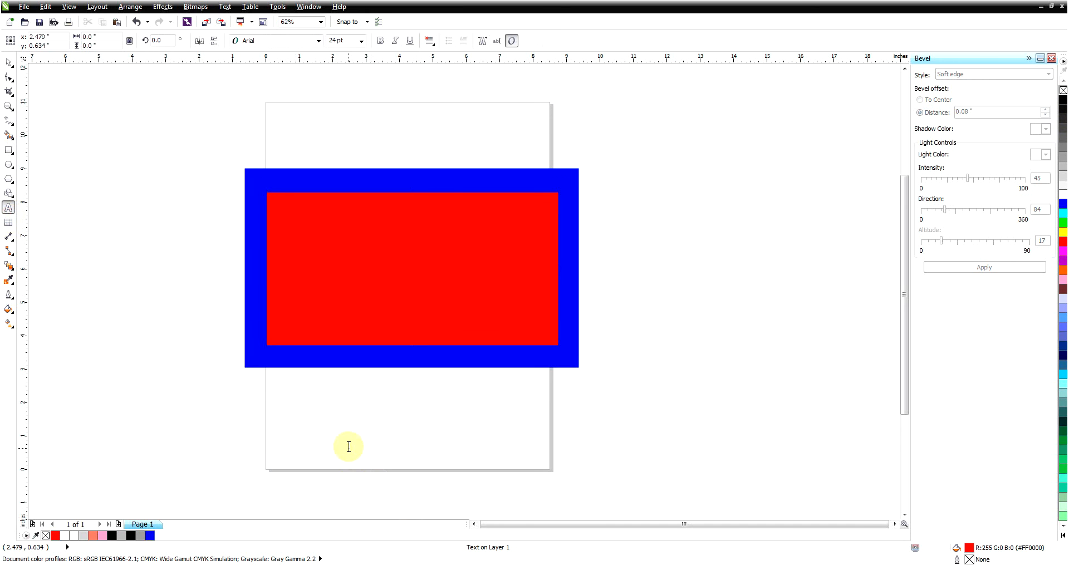
pyautogui.write('TEXT')
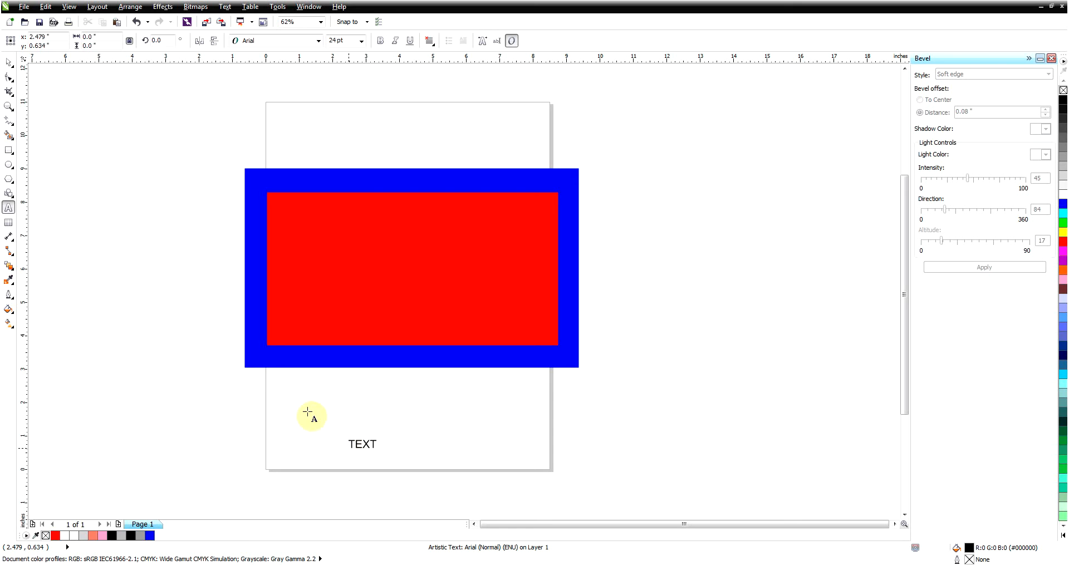
pyautogui.click(362, 444)
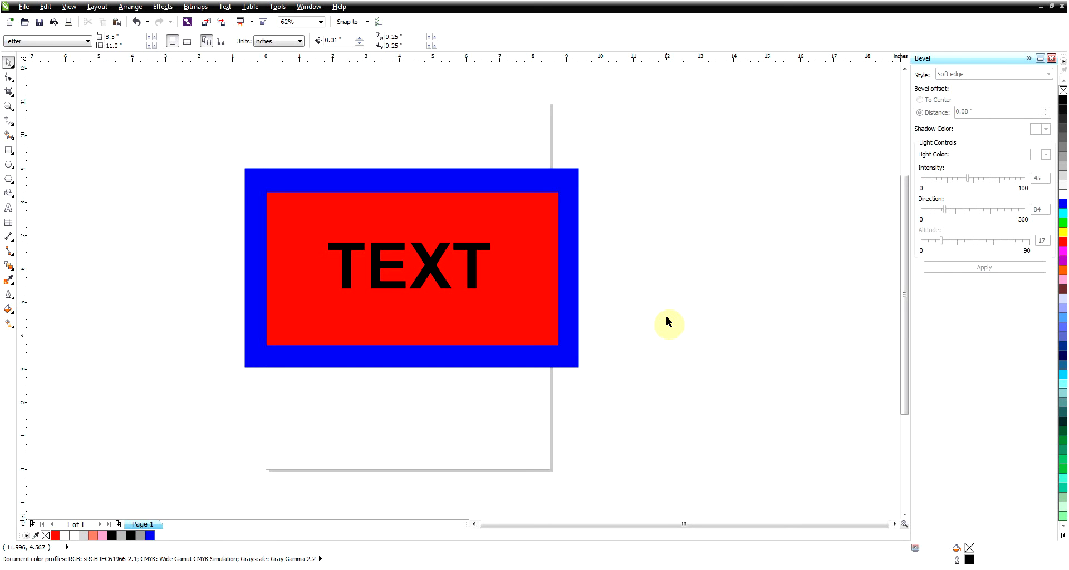
pyautogui.moveTo(498, 302)
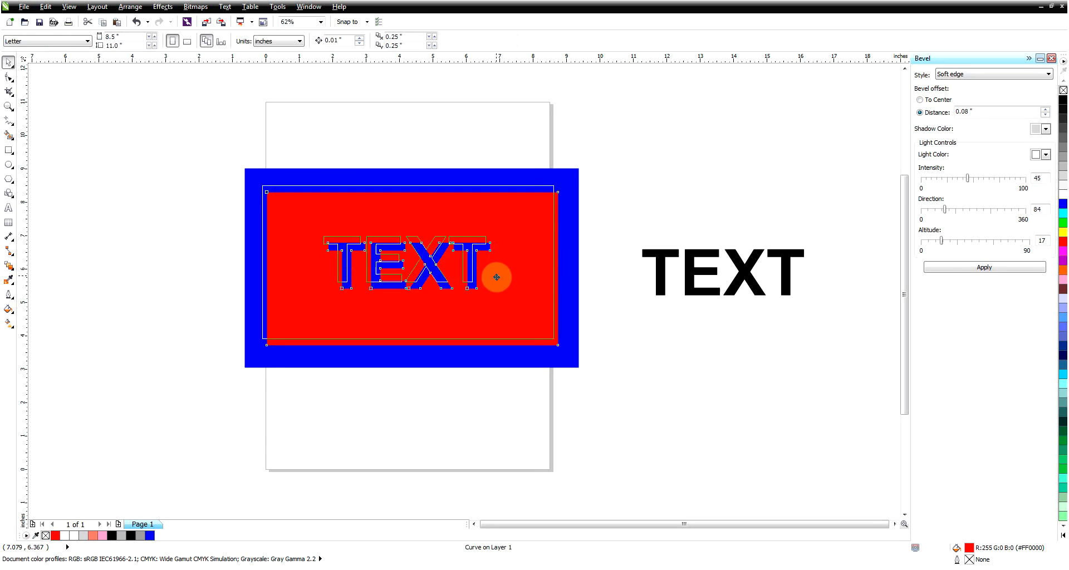
# Reposition the red rectangle containing the TEXT letter cutouts
pyautogui.moveTo(495, 277); pyautogui.dragTo(500, 198)
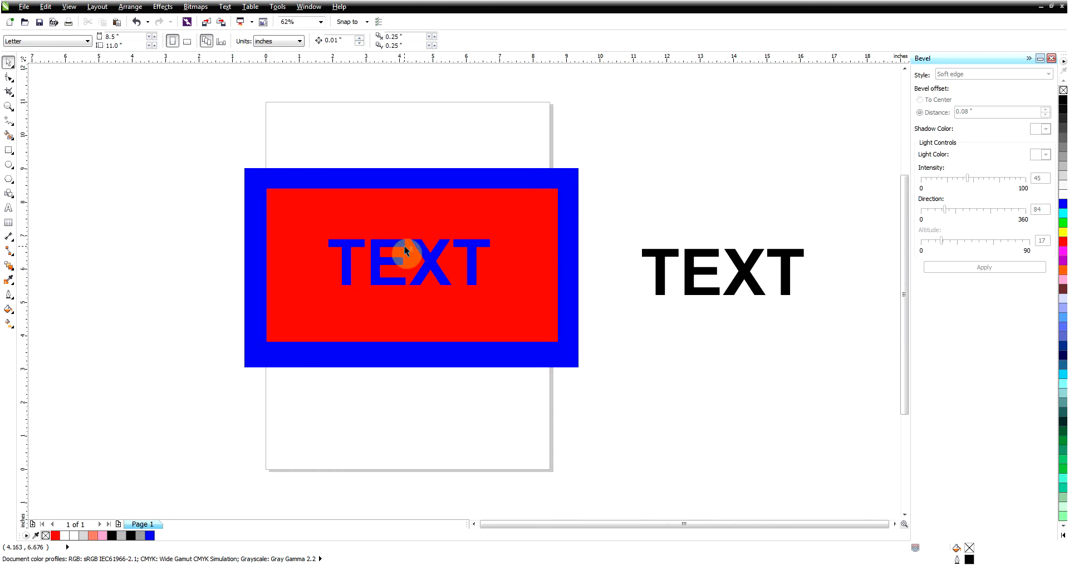
pyautogui.moveTo(411, 257)
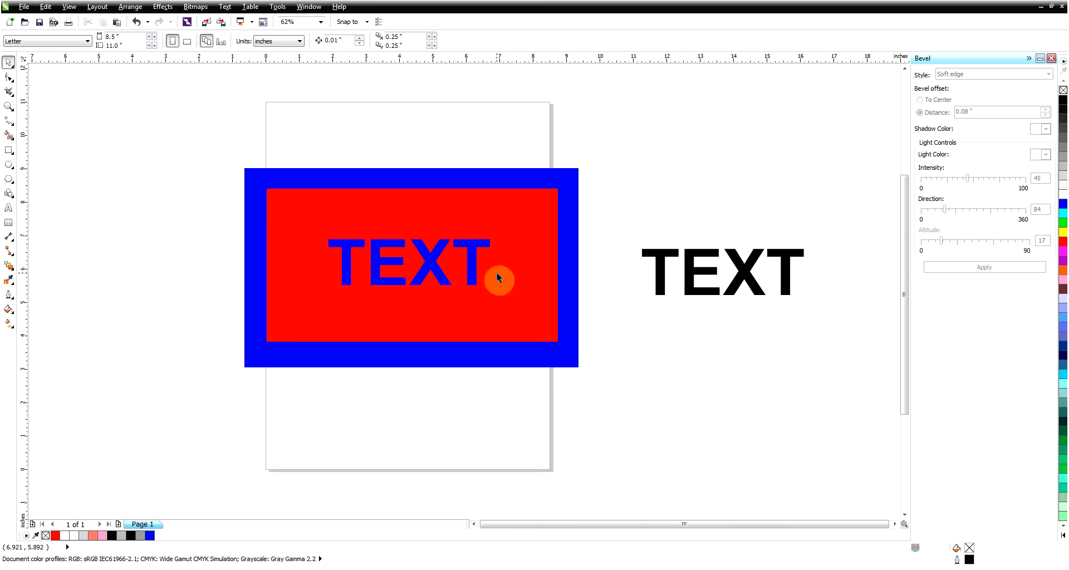
pyautogui.moveTo(503, 288)
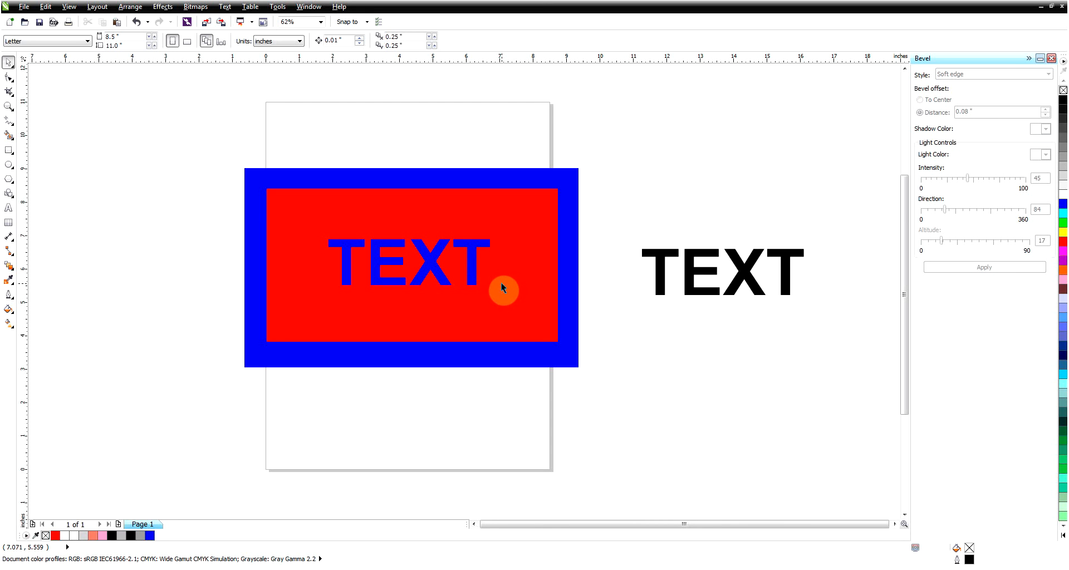
pyautogui.moveTo(768, 295)
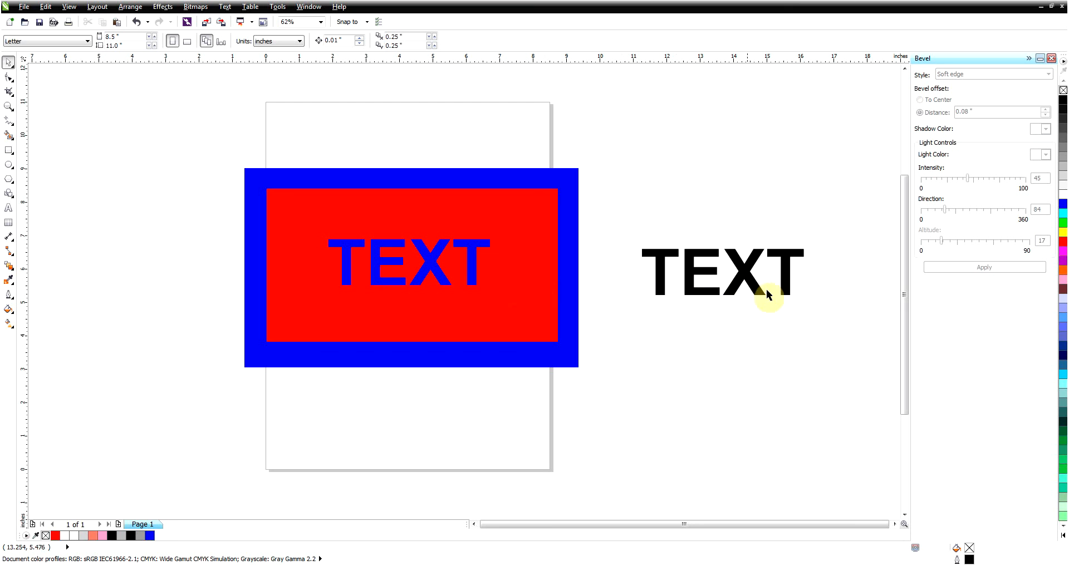
pyautogui.moveTo(744, 300)
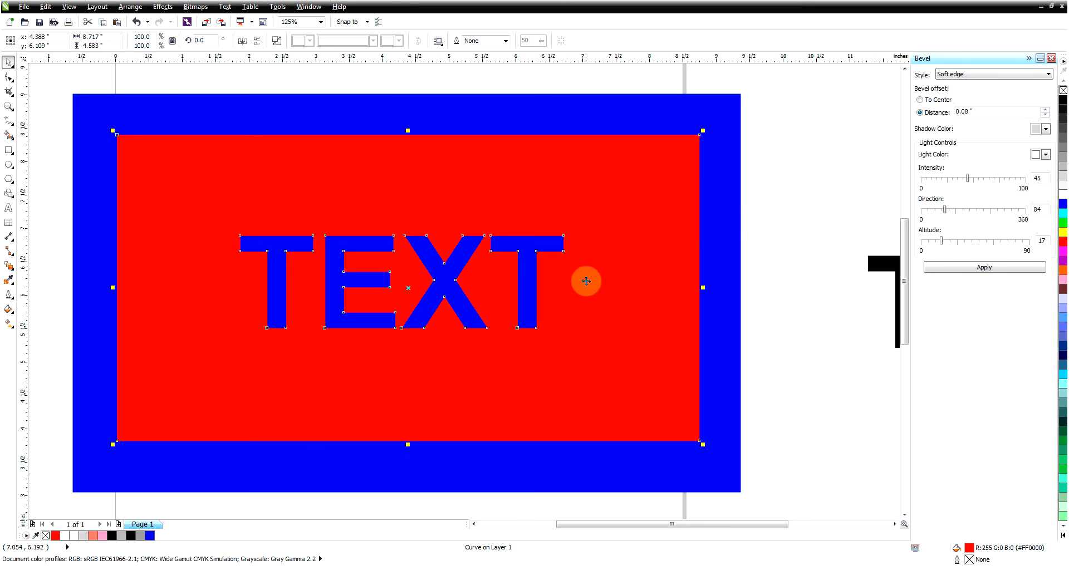
pyautogui.click(162, 6)
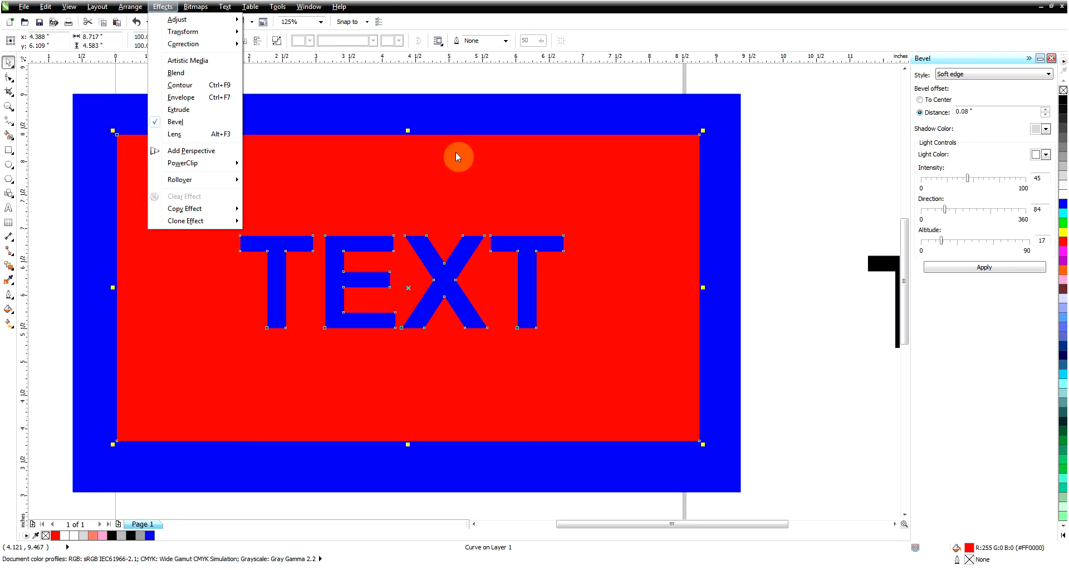
pyautogui.moveTo(176, 122)
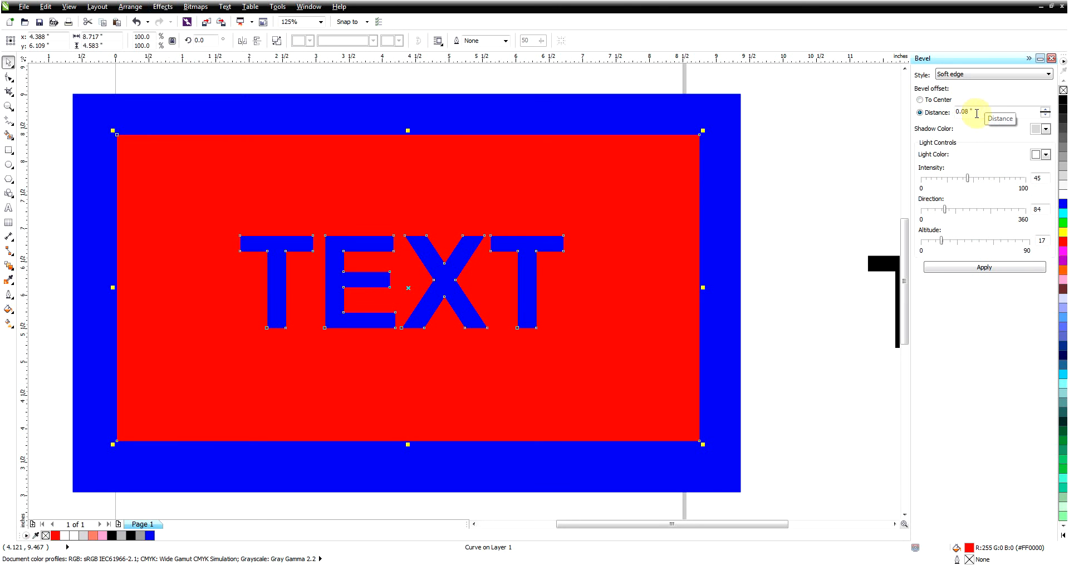
pyautogui.moveTo(959, 122)
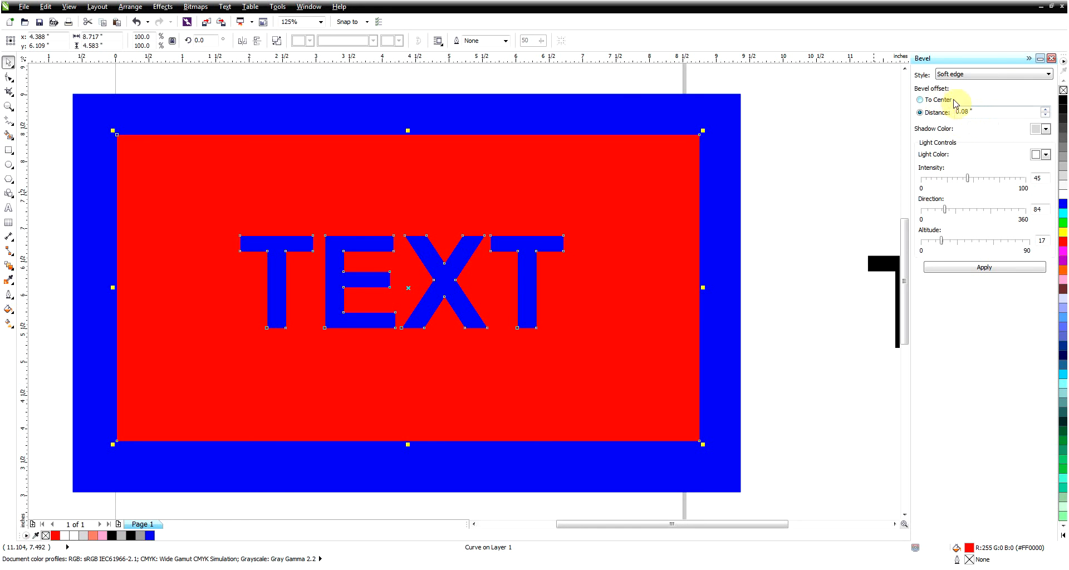
pyautogui.click(921, 112)
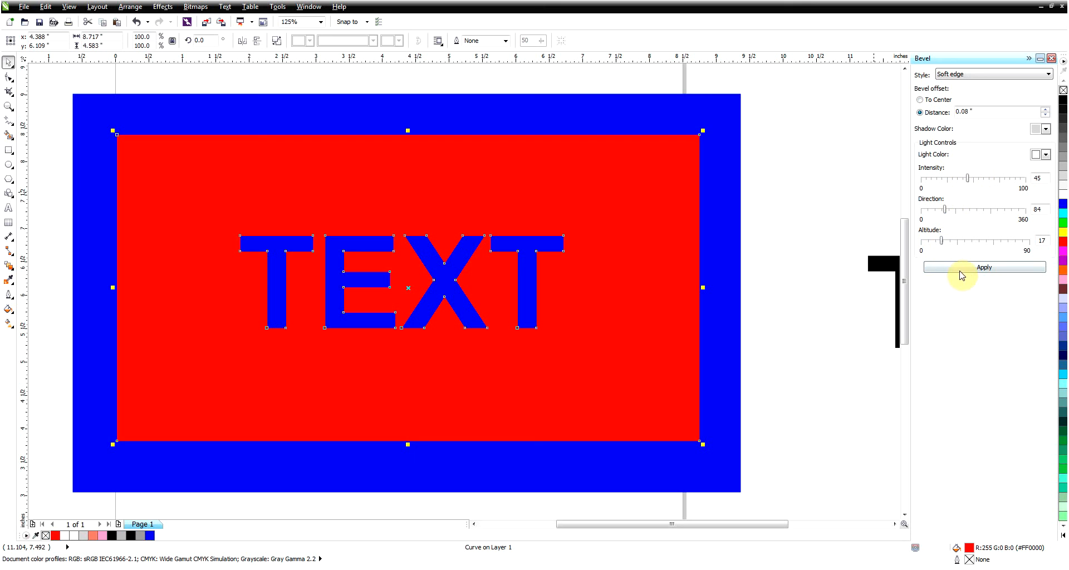
# Apply the soft-edge bevel to the red rectangle and adjust the light altitude
pyautogui.click(984, 267)
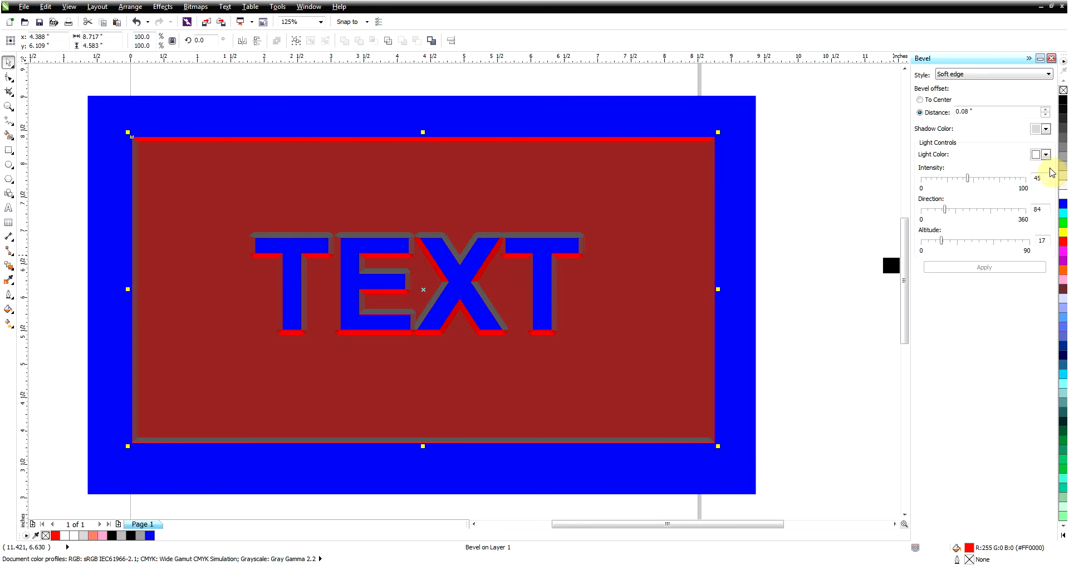
pyautogui.click(1045, 155)
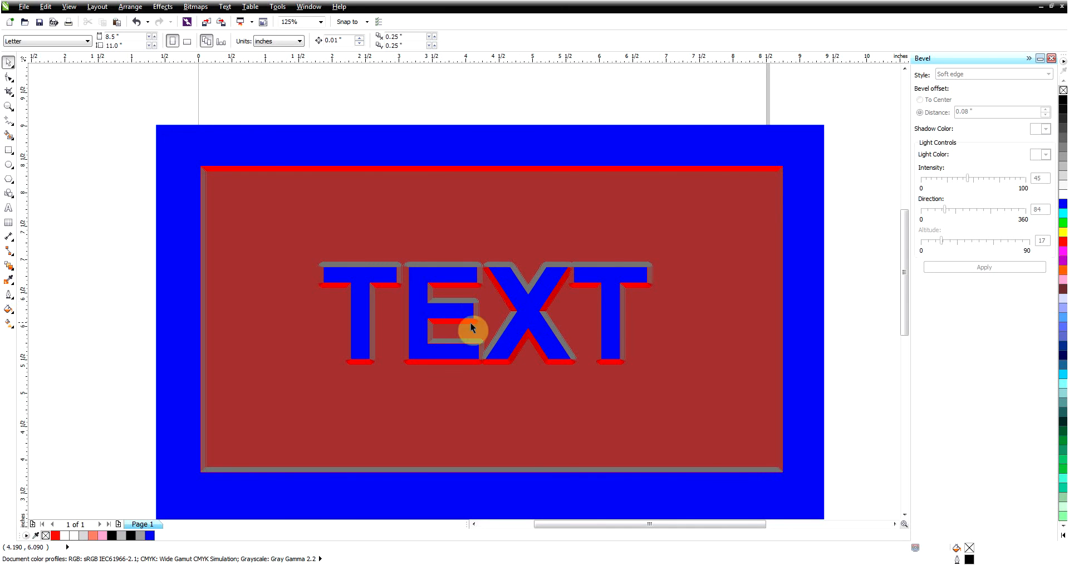
pyautogui.moveTo(481, 318)
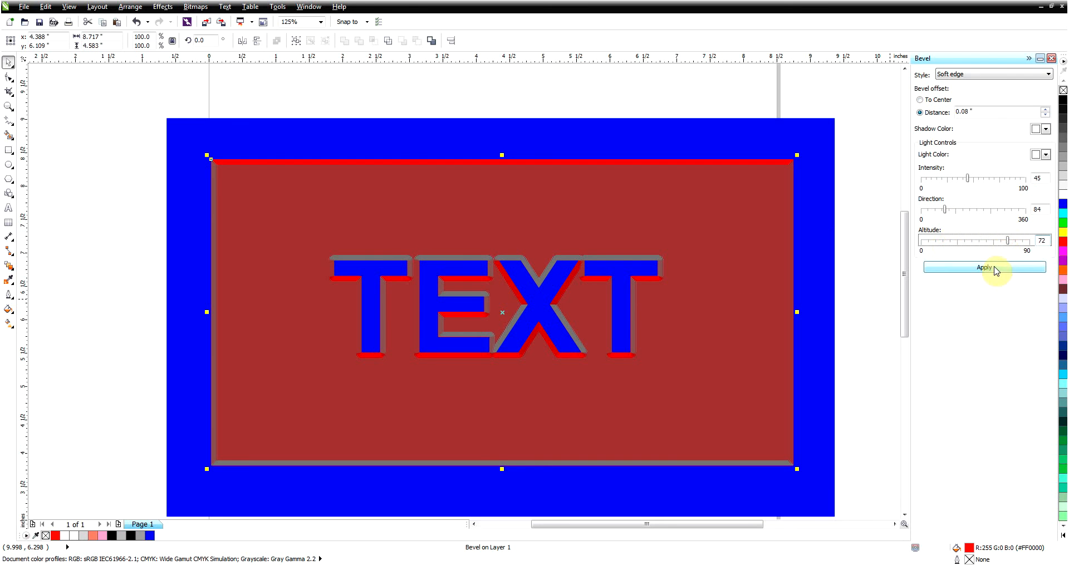
# Reapply the bevel with the raised light altitude and nudge the shape
pyautogui.click(984, 267)
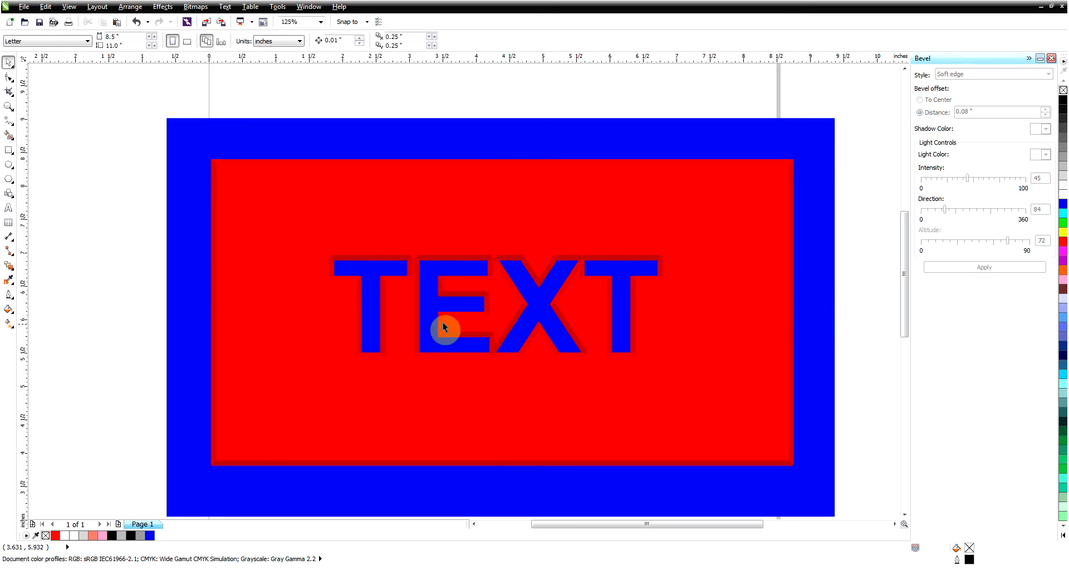
pyautogui.moveTo(536, 294)
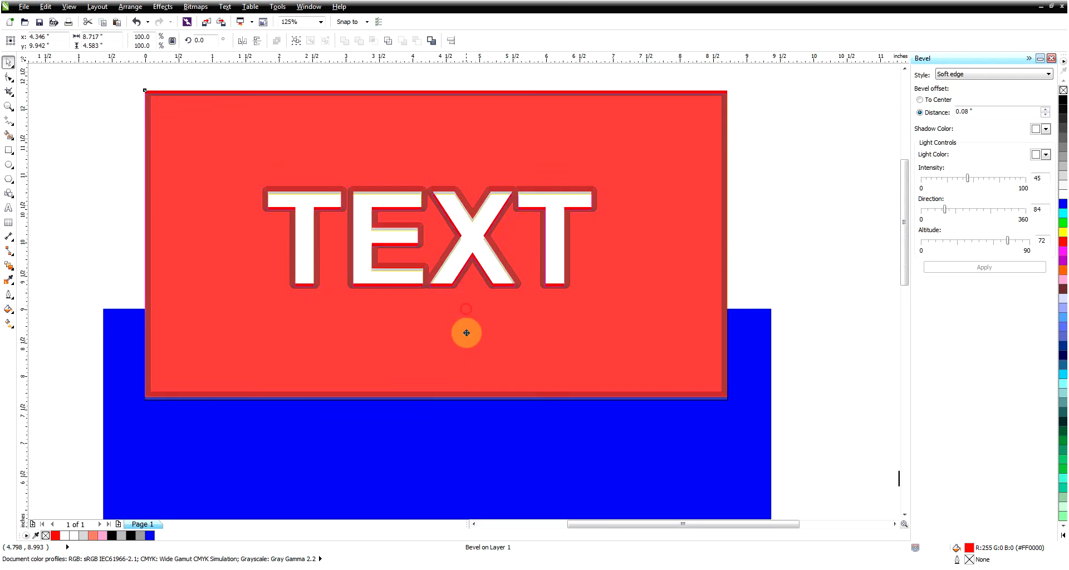
pyautogui.moveTo(467, 334); pyautogui.dragTo(475, 304)
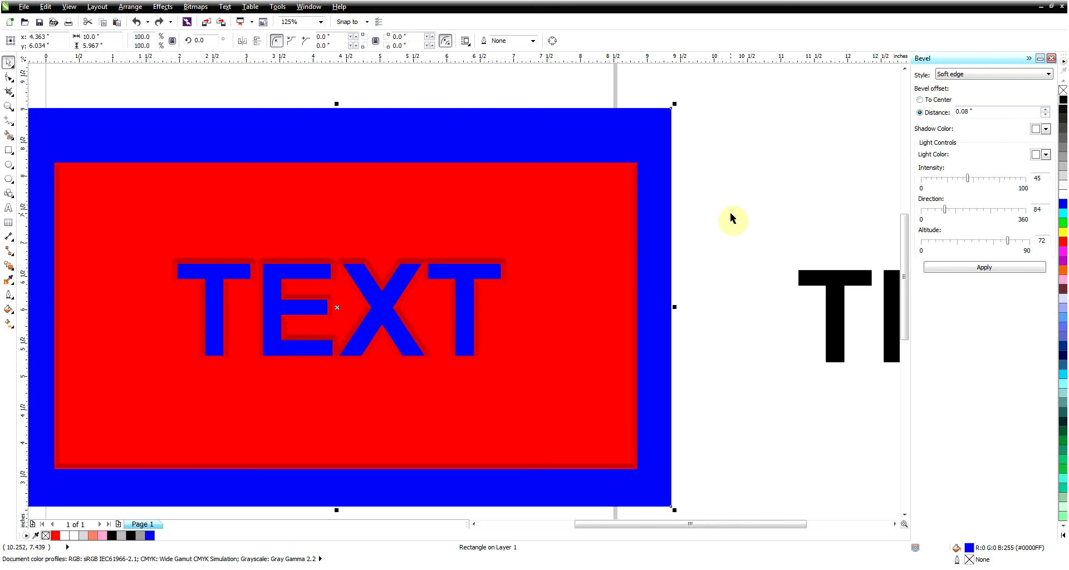
pyautogui.moveTo(498, 306)
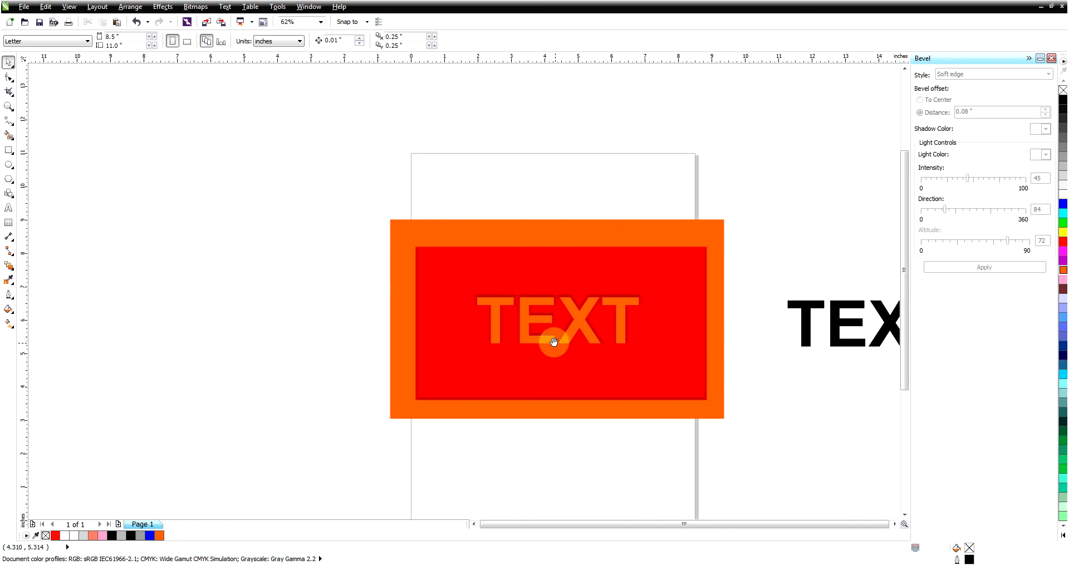
# Zoom in on the carved letters, then return to a wider view
pyautogui.moveTo(553, 342); pyautogui.dragTo(534, 350)
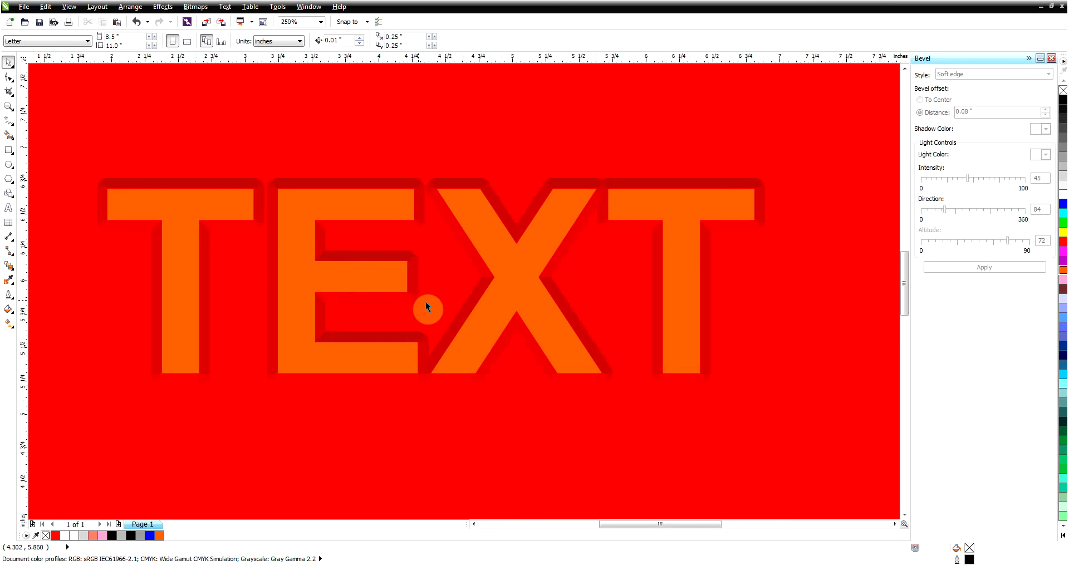
pyautogui.click(300, 22)
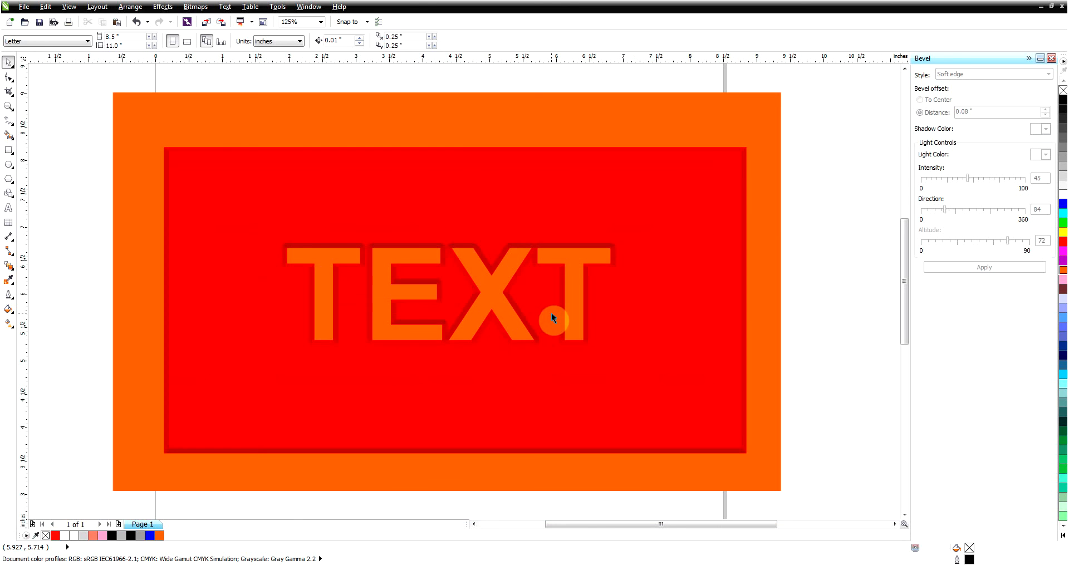